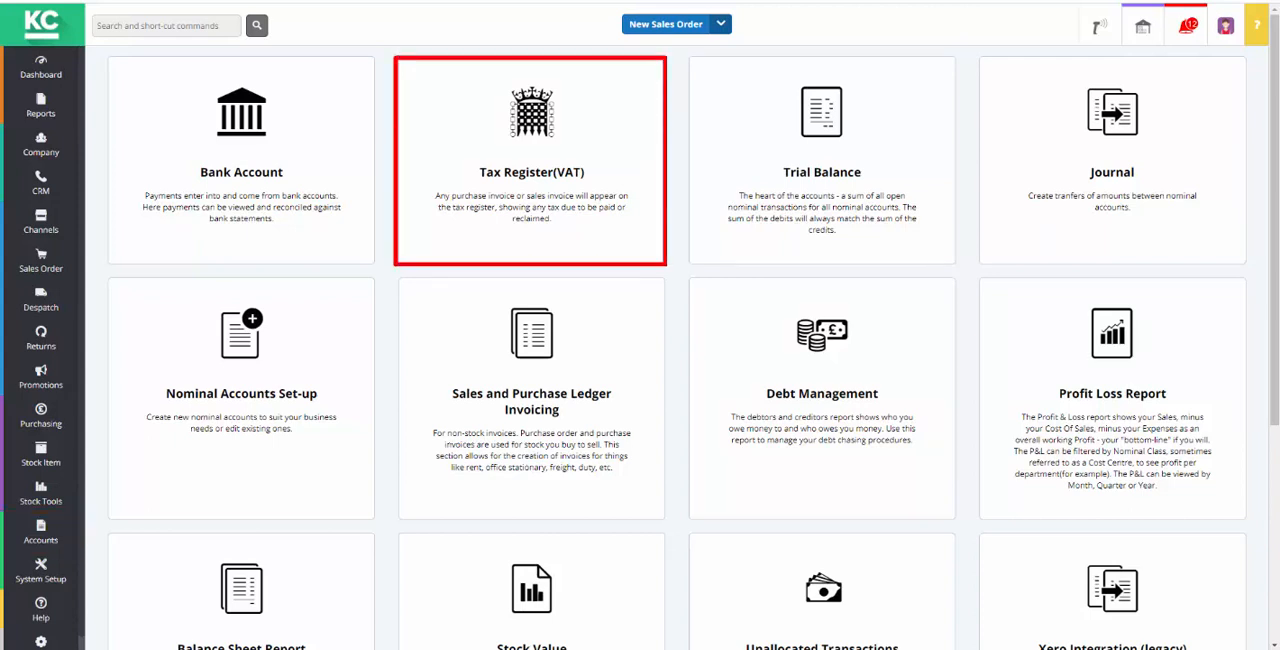
Open the Tax Register (VAT) from the Accounts page to list invoices with net, tax and gross
left_click(531, 160)
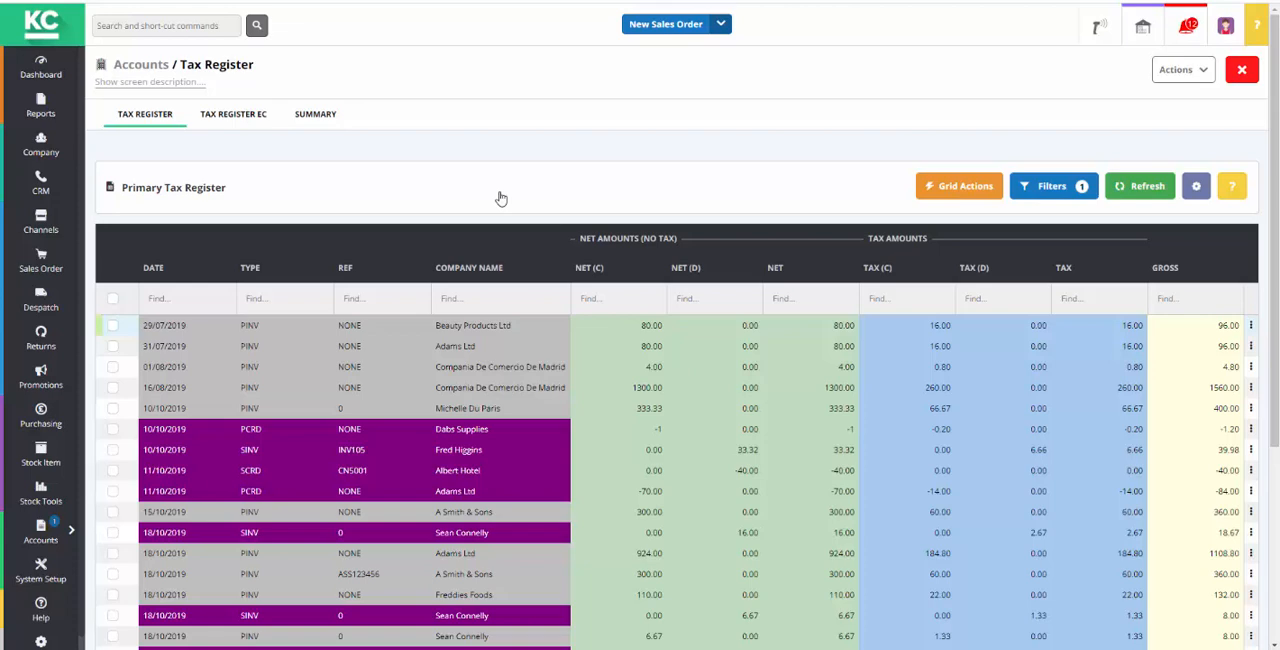
left_click(957, 186)
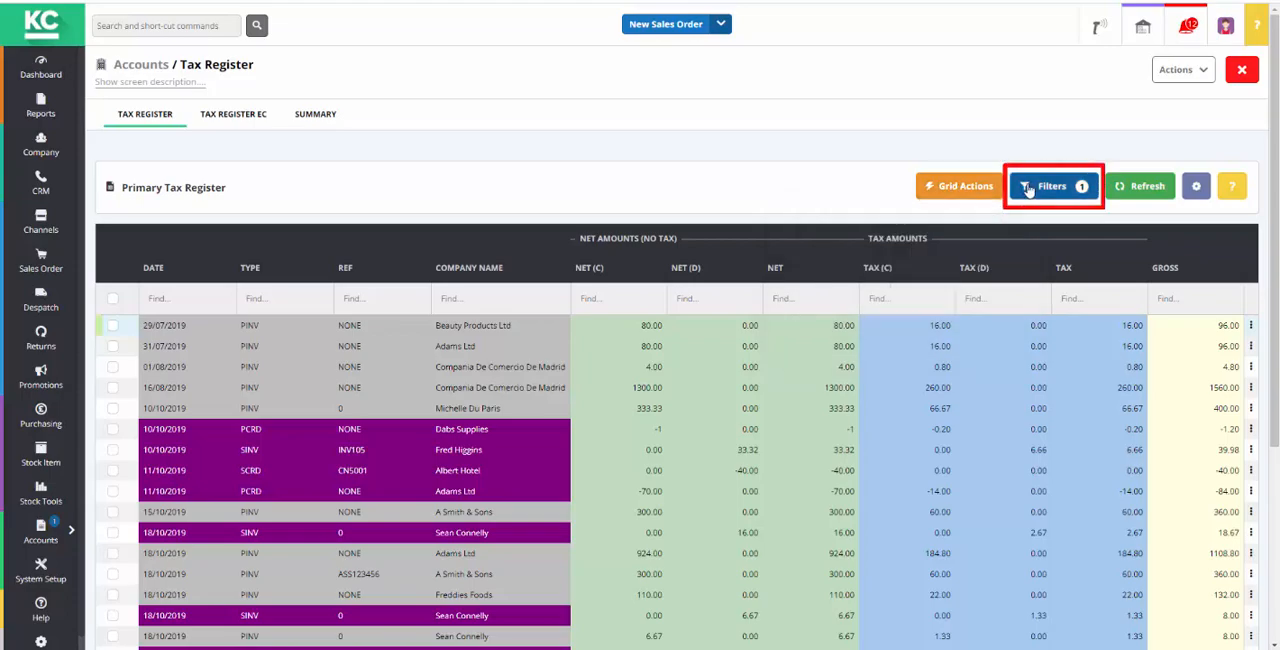
left_click(1053, 186)
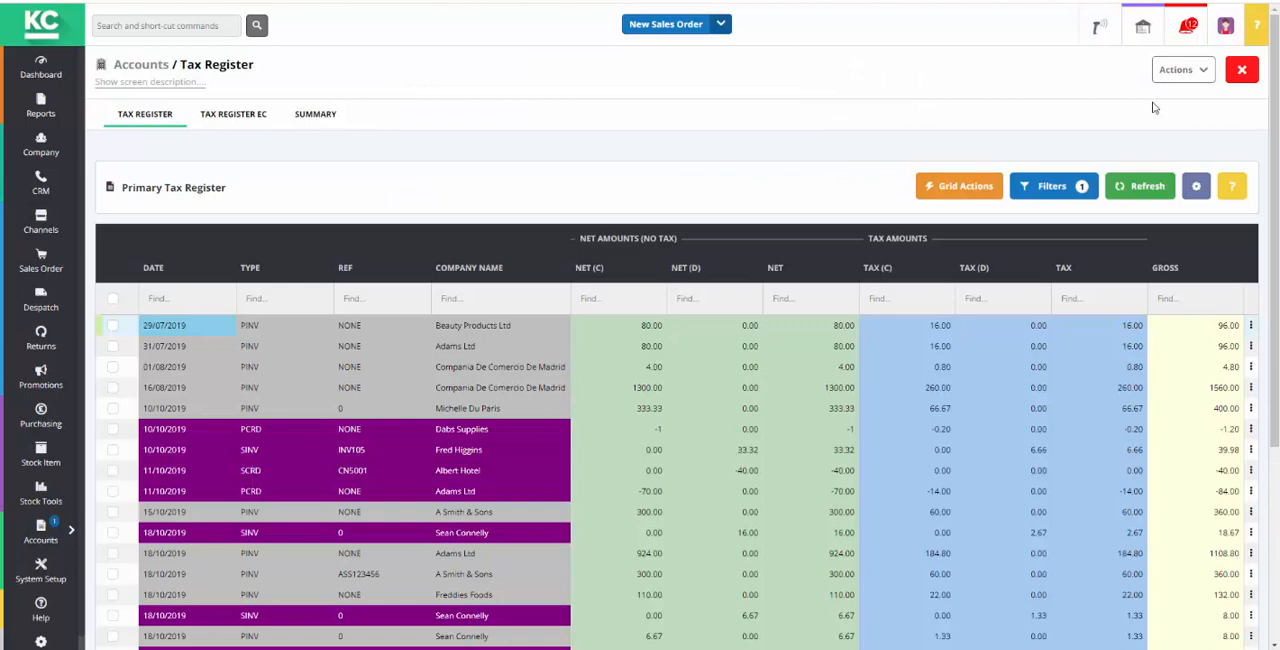
left_click(1177, 69)
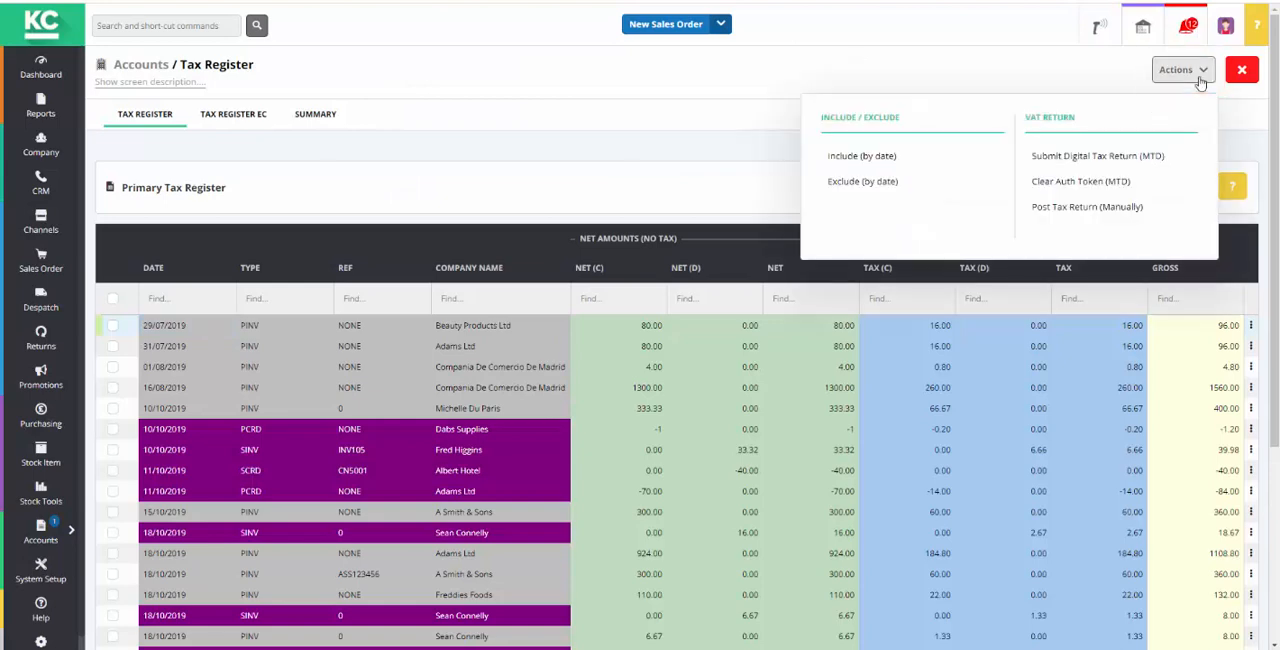
mouse_move(1222, 82)
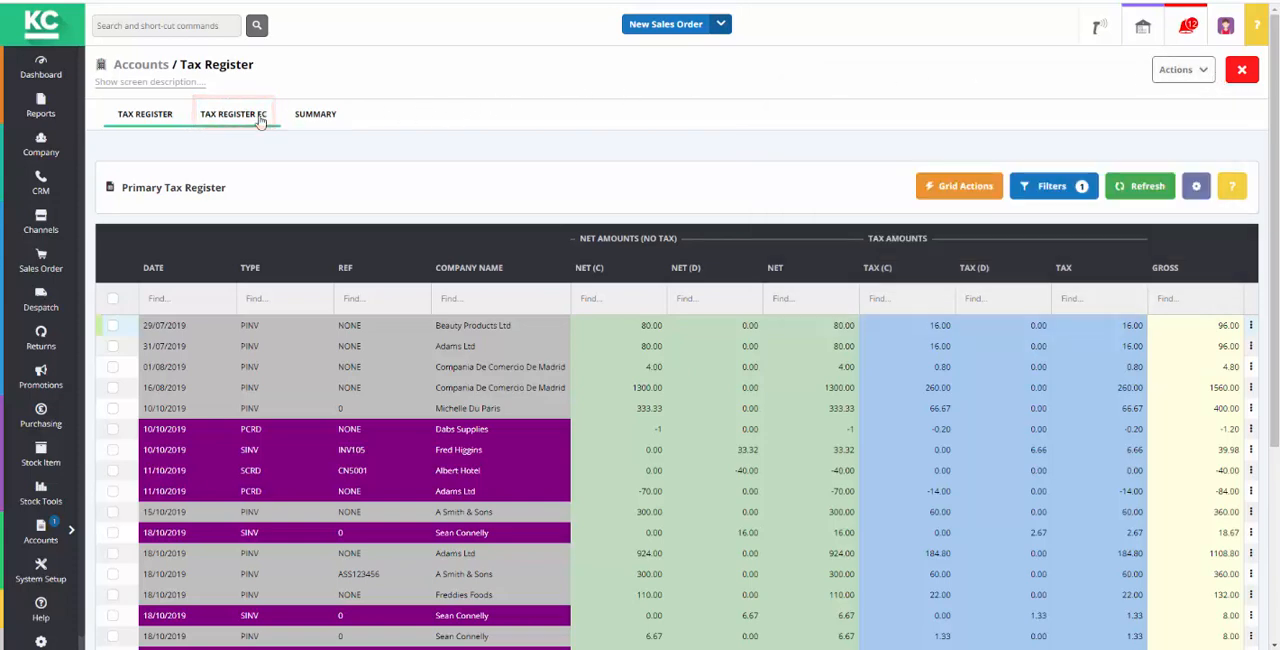
View the EC Tax Register, then the Tax Summary showing 16209.04 tax due
left_click(233, 113)
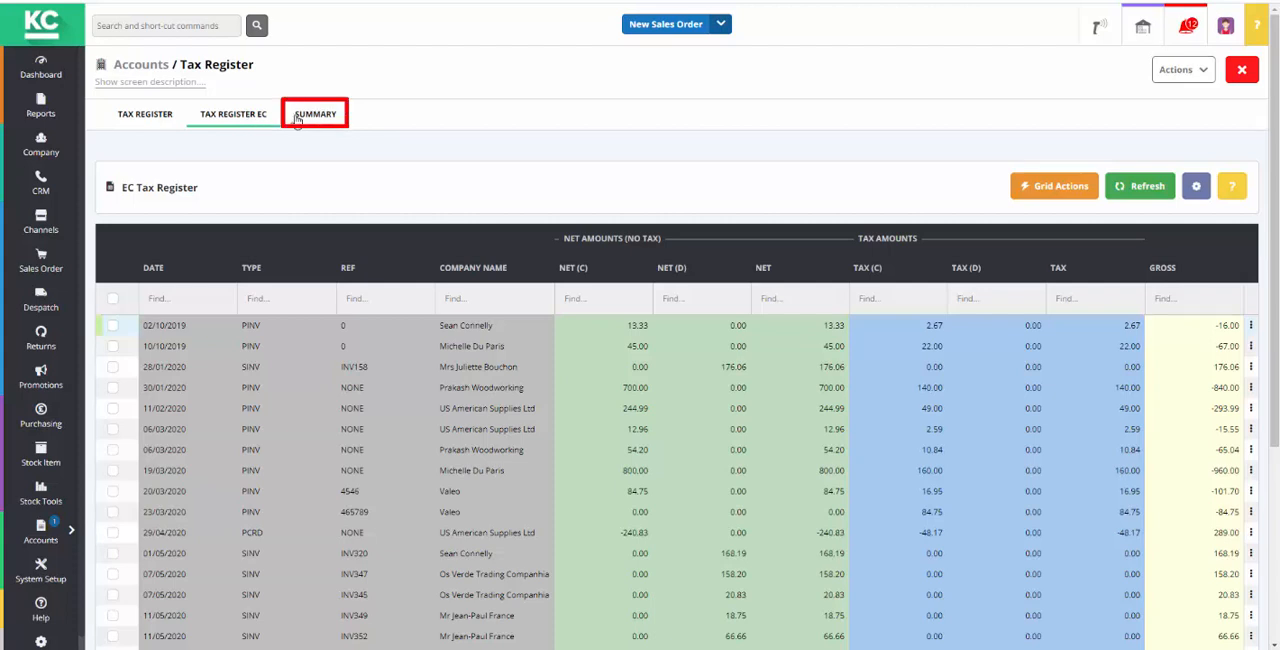
left_click(315, 113)
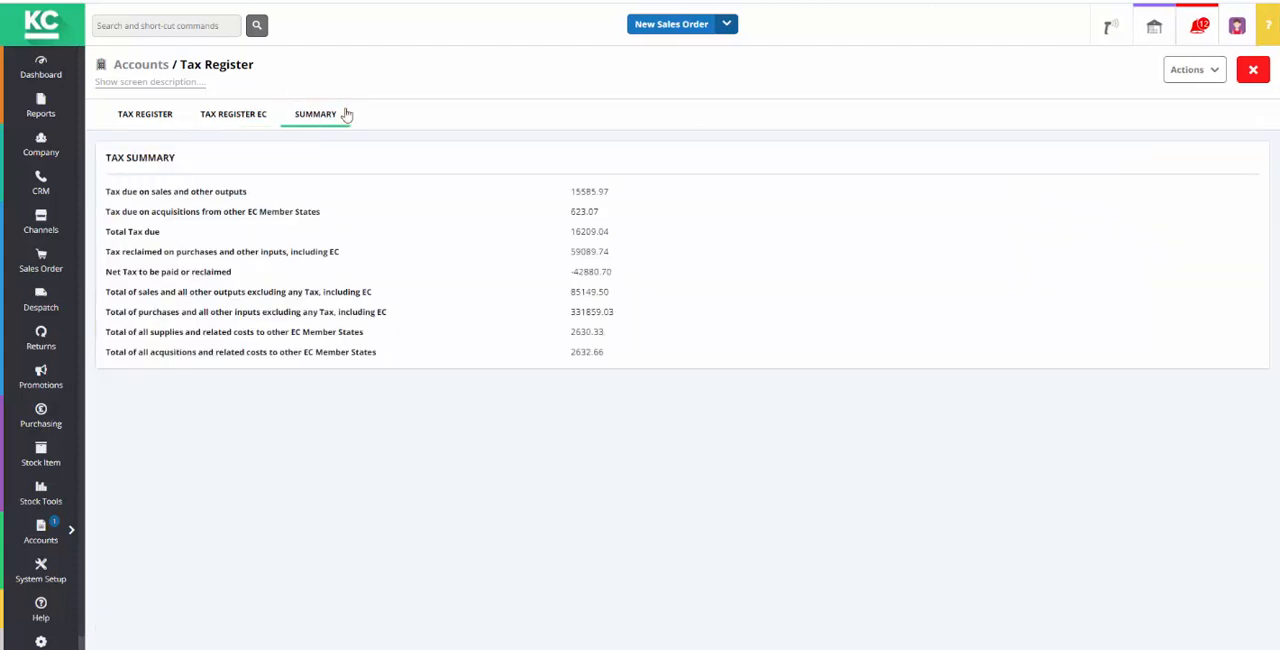
mouse_move(405, 104)
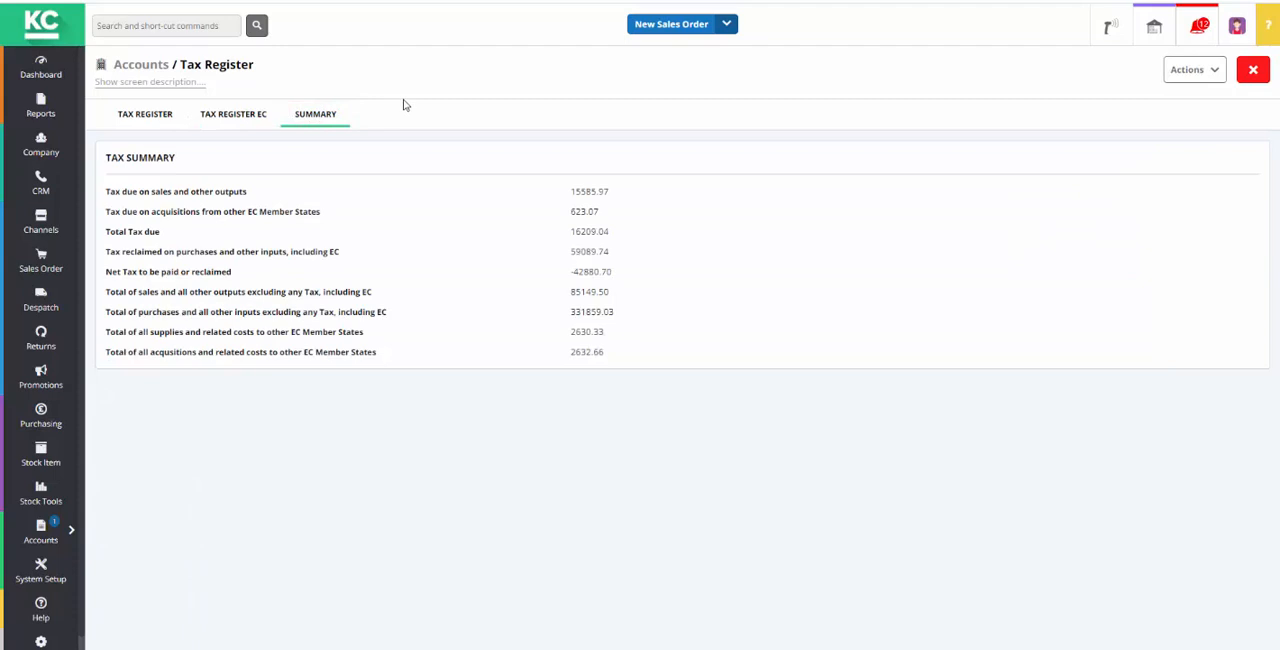